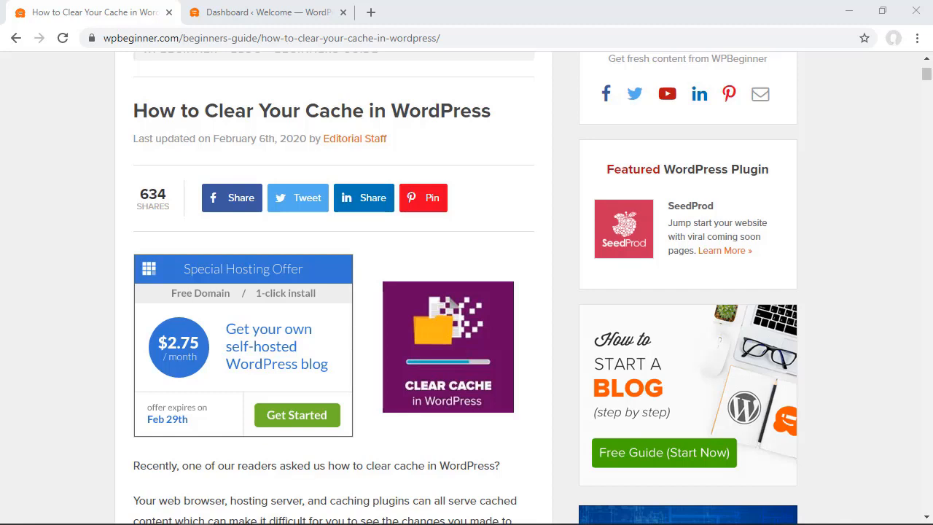
{"action": "mouse_move", "coordinate": [203, 261]}
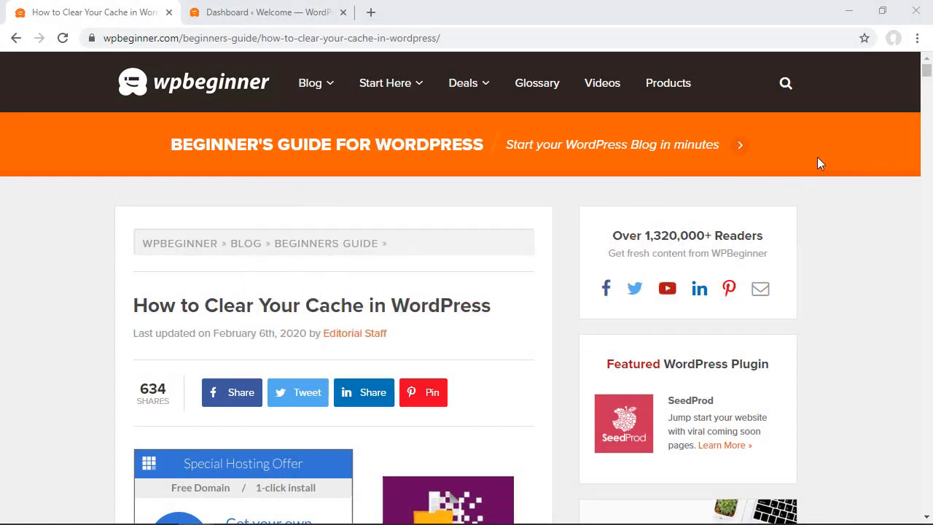
{"action": "mouse_move", "coordinate": [890, 114]}
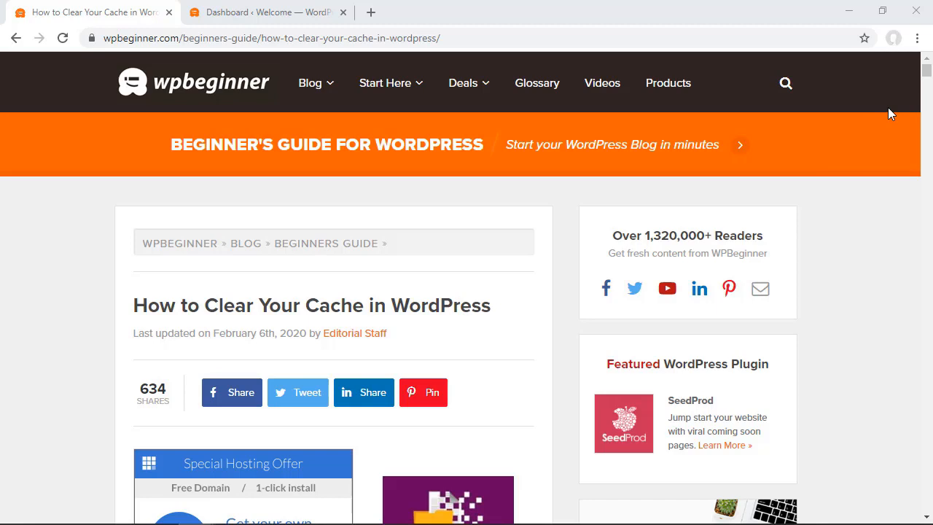
{"action": "mouse_move", "coordinate": [890, 99]}
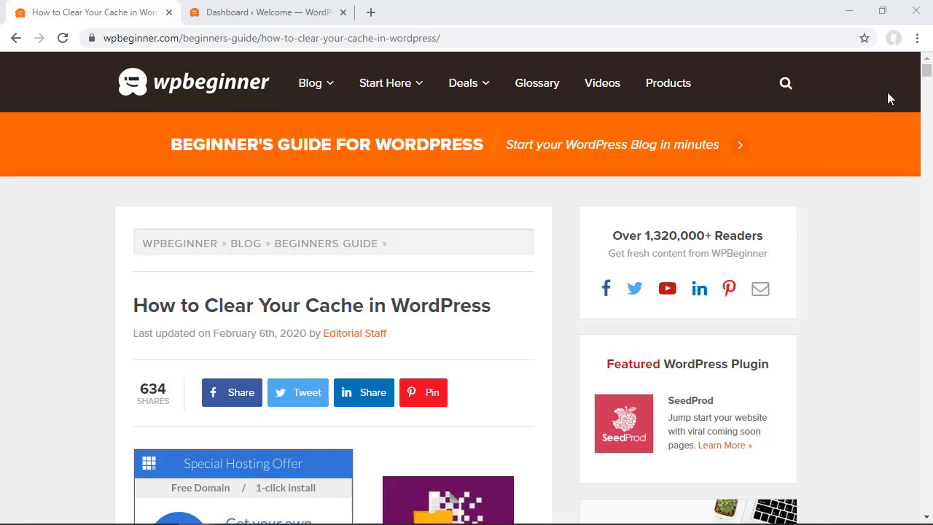
{"action": "mouse_move", "coordinate": [917, 38]}
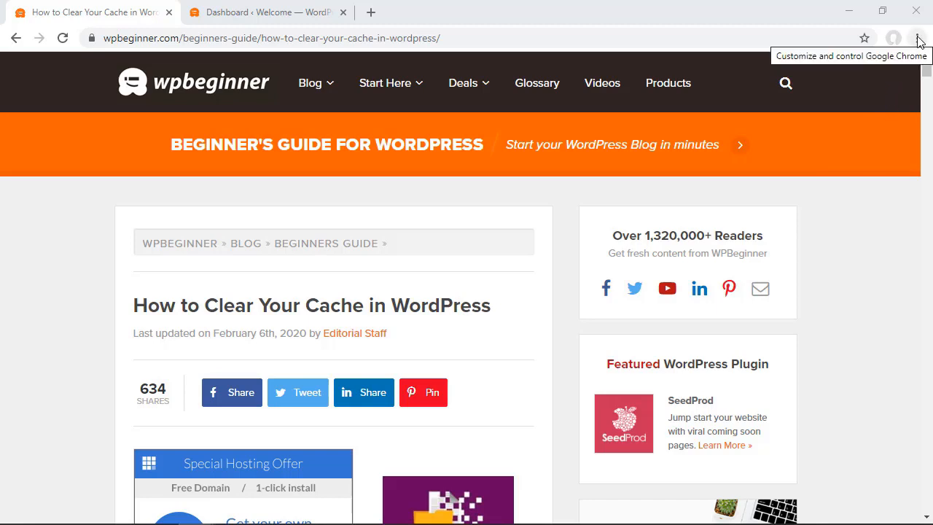
Step: Clear Chrome's cookies and cached images and files for all time via Clear browsing data
{"action": "left_click", "coordinate": [916, 38]}
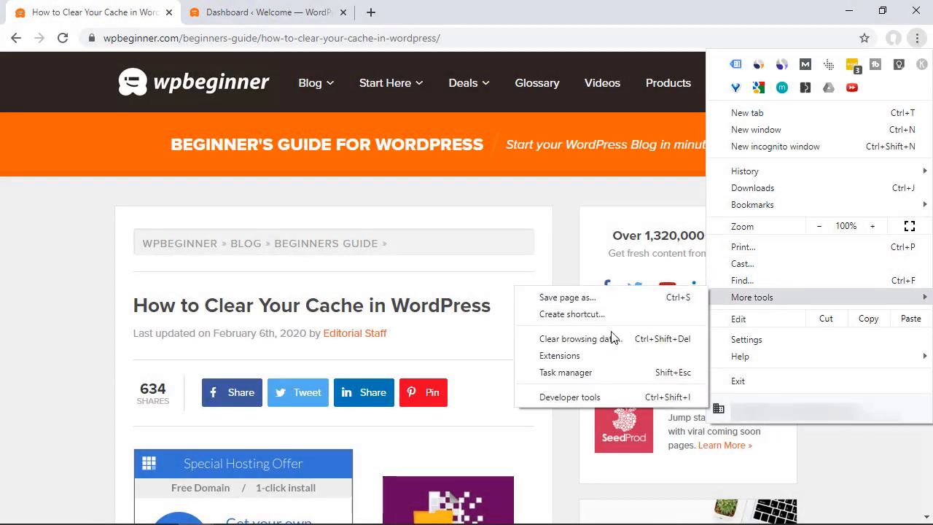
{"action": "left_click", "coordinate": [578, 339]}
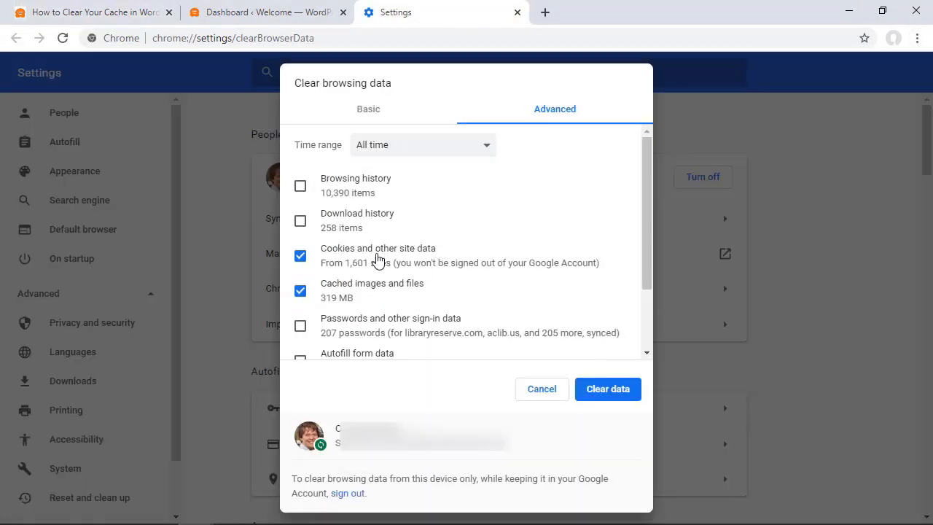
{"action": "mouse_move", "coordinate": [379, 289]}
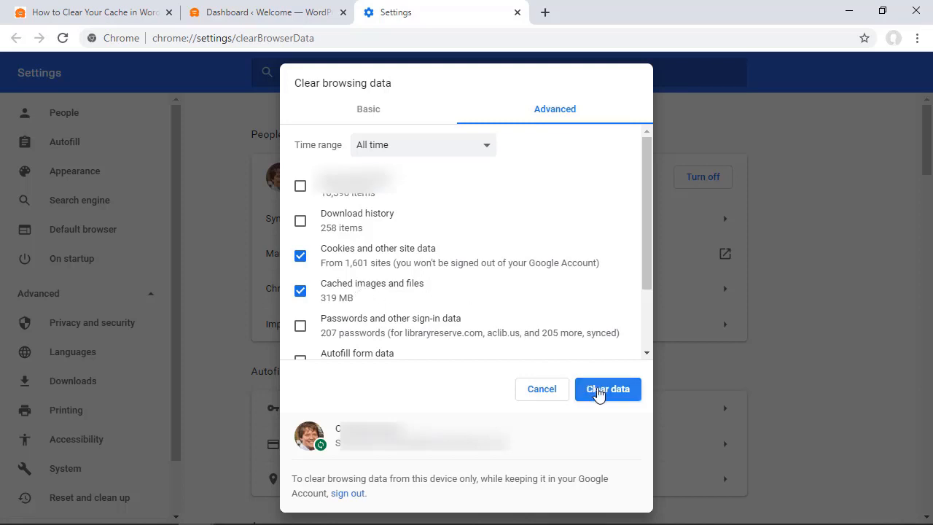
{"action": "mouse_move", "coordinate": [334, 291]}
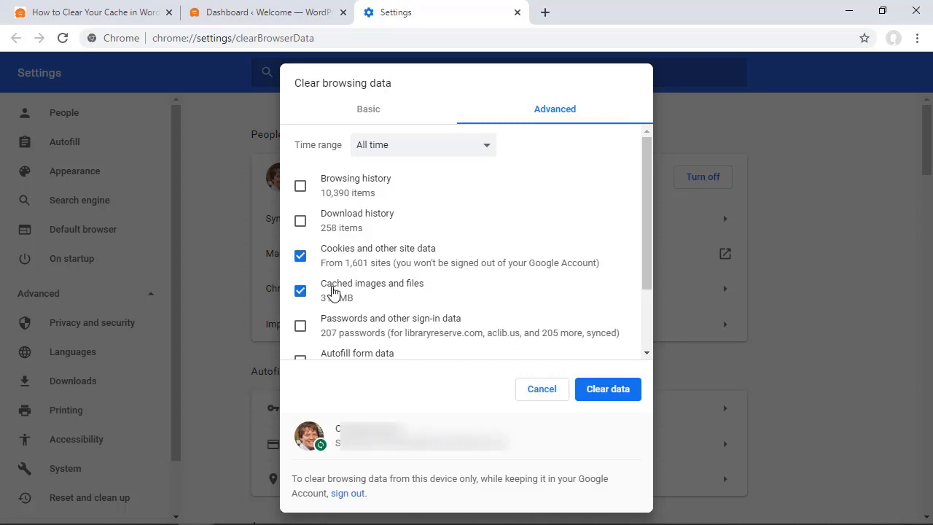
{"action": "mouse_move", "coordinate": [385, 298]}
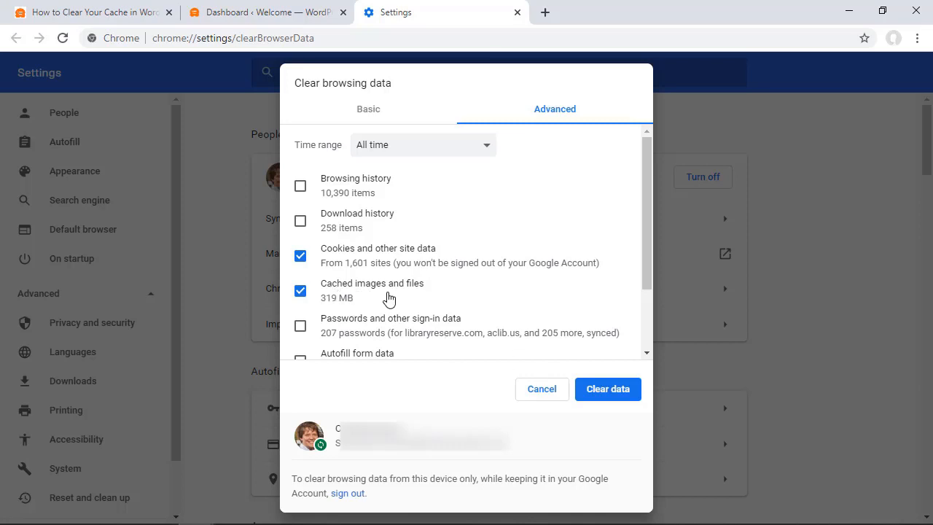
{"action": "mouse_move", "coordinate": [539, 354]}
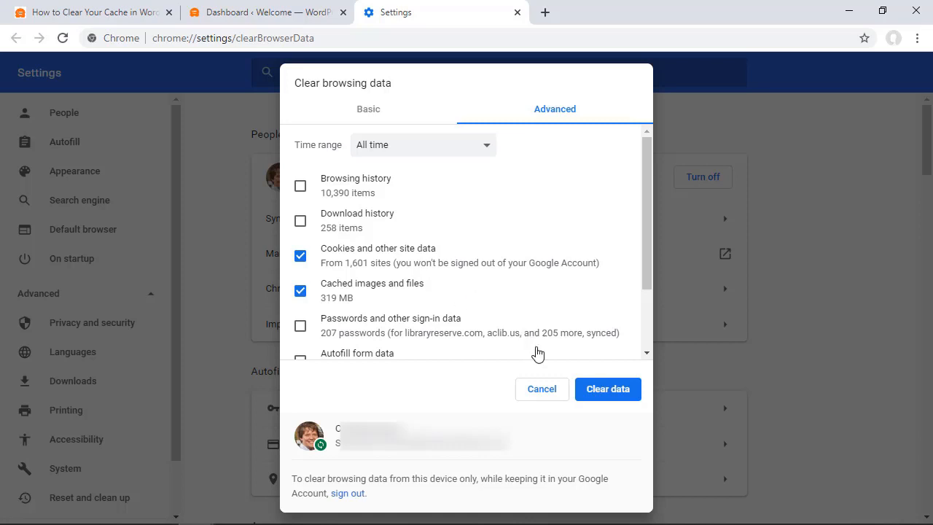
{"action": "left_click", "coordinate": [543, 388]}
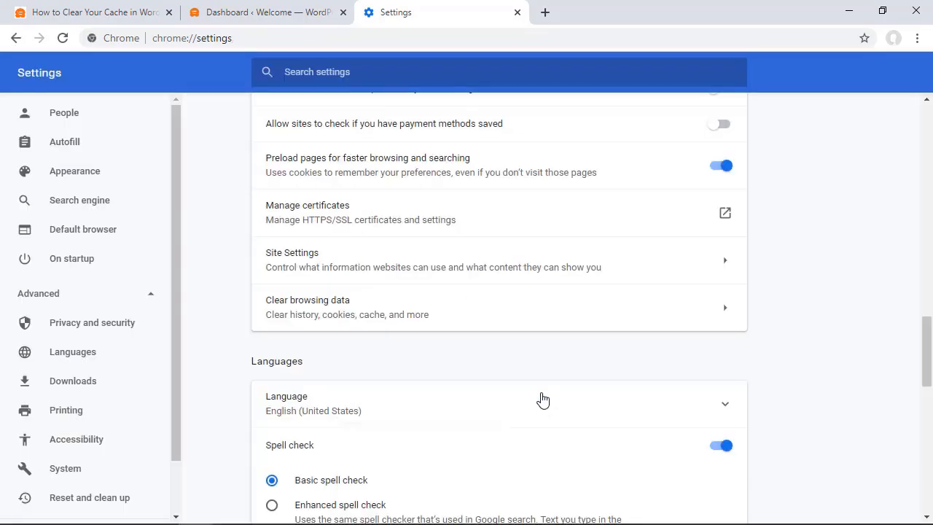
{"action": "mouse_move", "coordinate": [630, 370]}
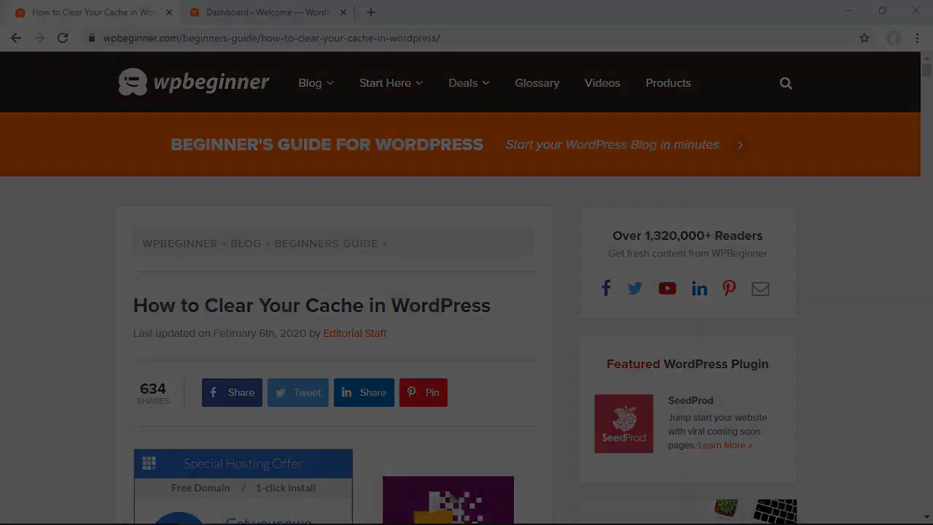
Step: Switch from Chrome settings to the WordPress dashboard tab
{"action": "left_click", "coordinate": [268, 12]}
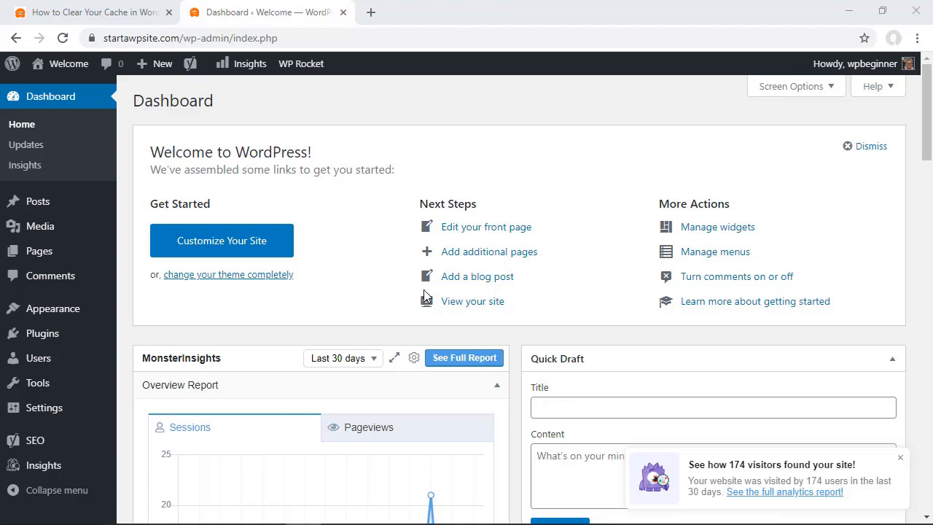
{"action": "mouse_move", "coordinate": [488, 315]}
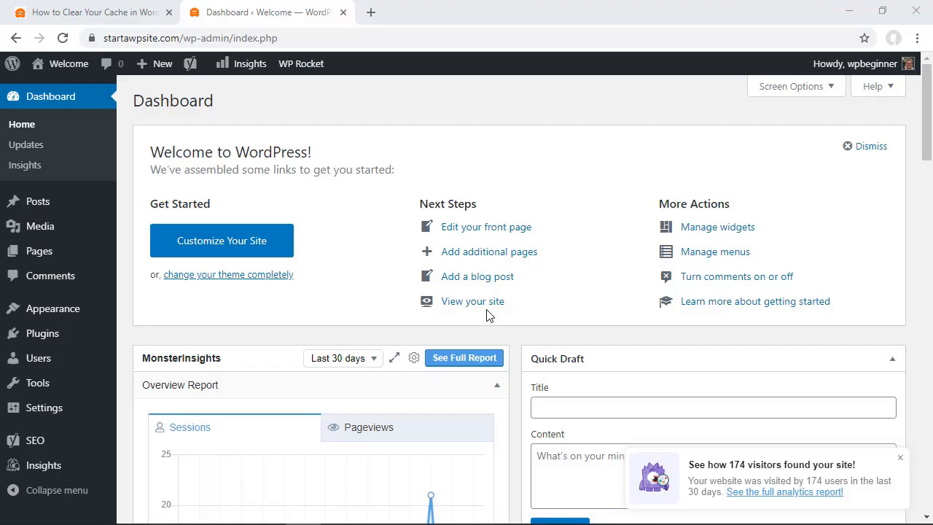
{"action": "mouse_move", "coordinate": [43, 408]}
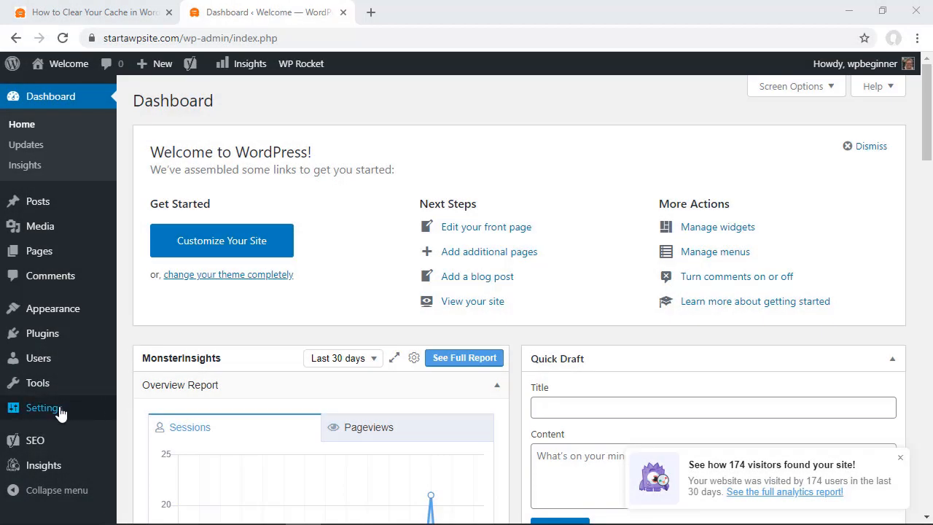
Step: Clear all cached files from WP Rocket's dashboard Quick Actions under Settings
{"action": "left_click", "coordinate": [43, 408]}
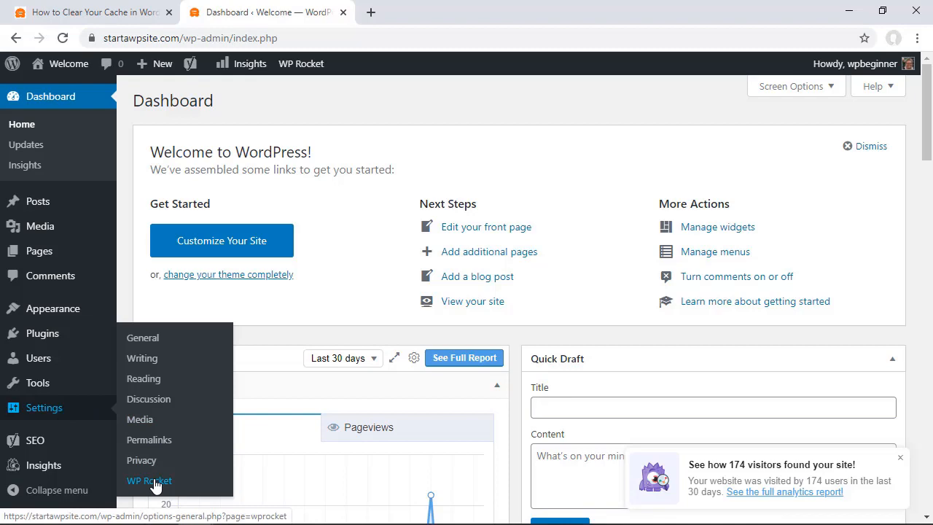
{"action": "left_click", "coordinate": [149, 481]}
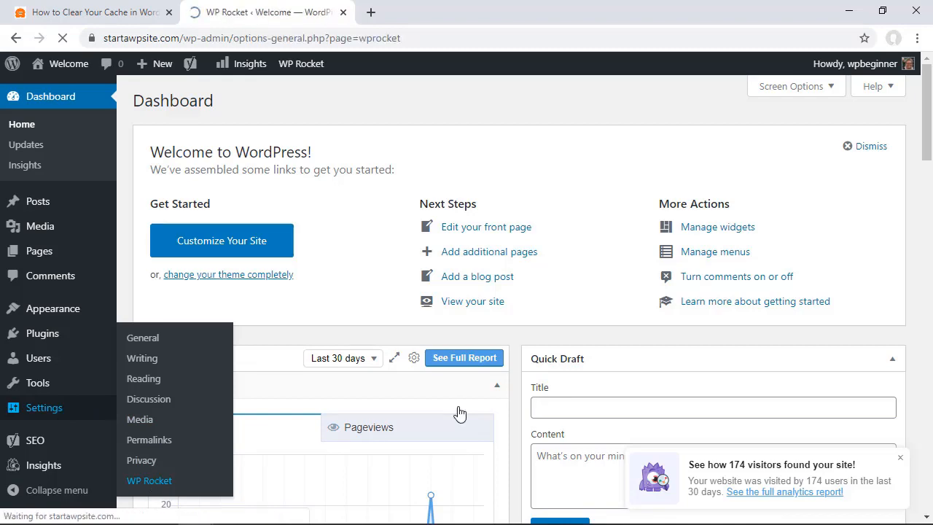
{"action": "left_click", "coordinate": [149, 482]}
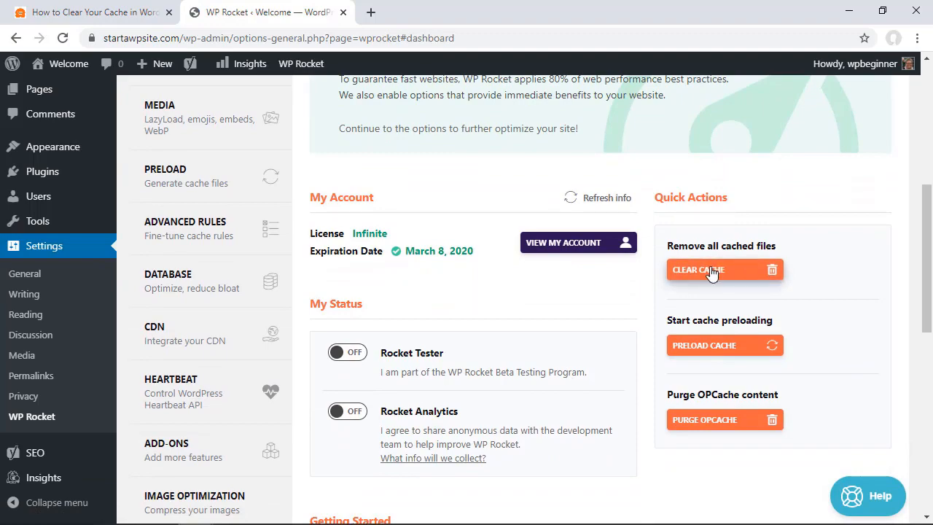
{"action": "left_click", "coordinate": [715, 269]}
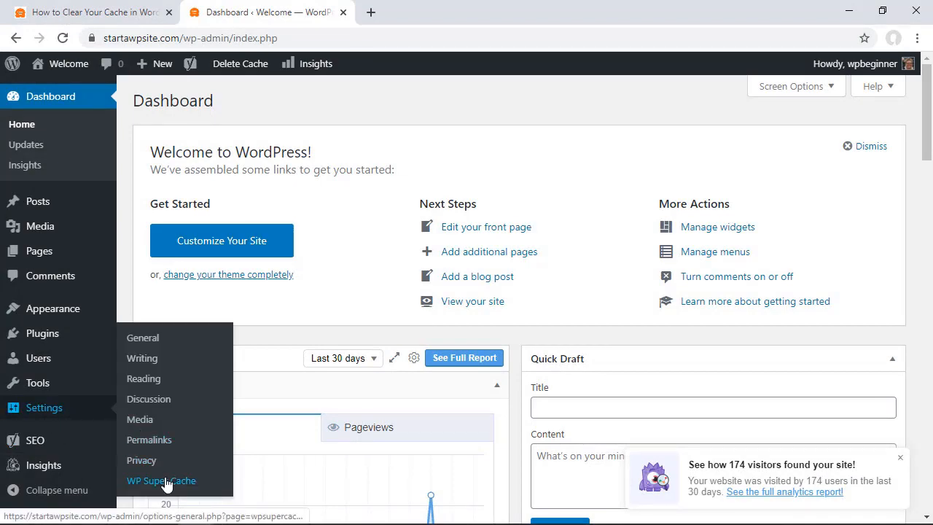
Step: Delete all of WP Super Cache's stored pages, leaving zero cached pages
{"action": "left_click", "coordinate": [160, 481]}
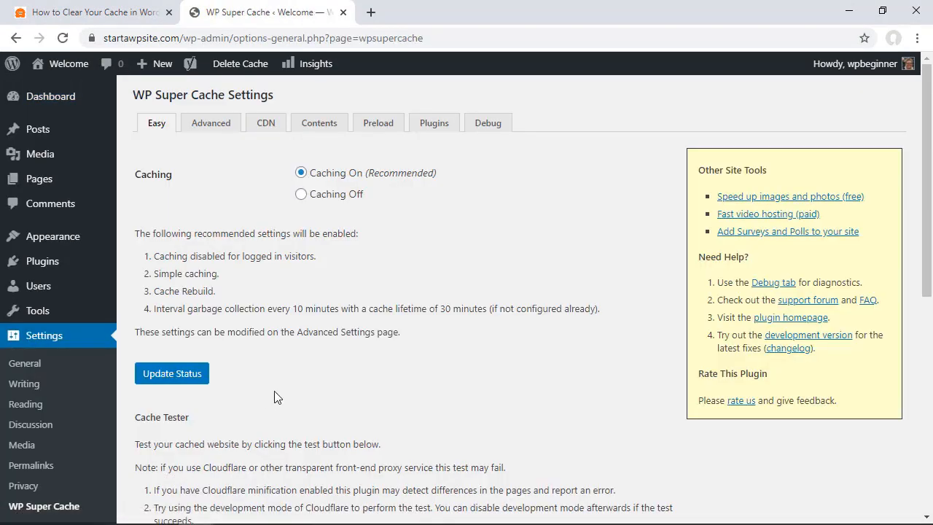
{"action": "scroll", "scroll_direction": "down", "scroll_amount": 3}
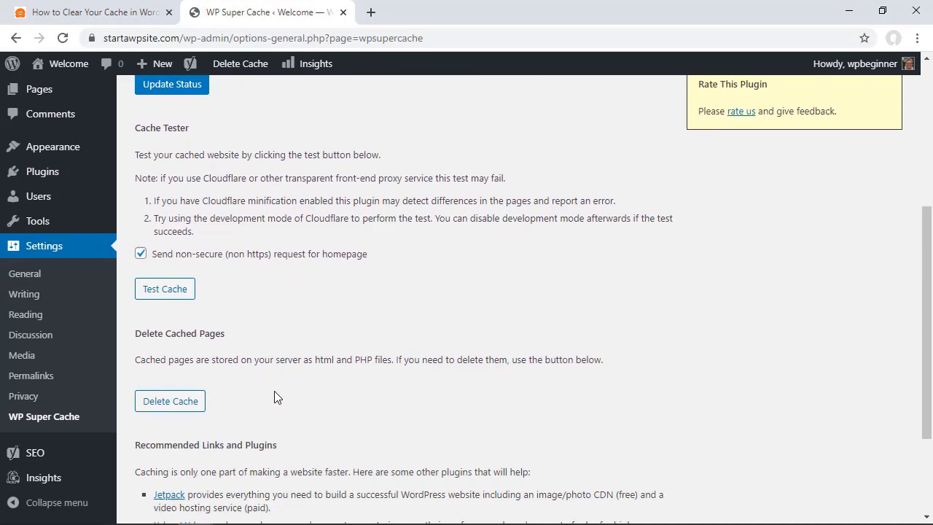
{"action": "left_click", "coordinate": [169, 401]}
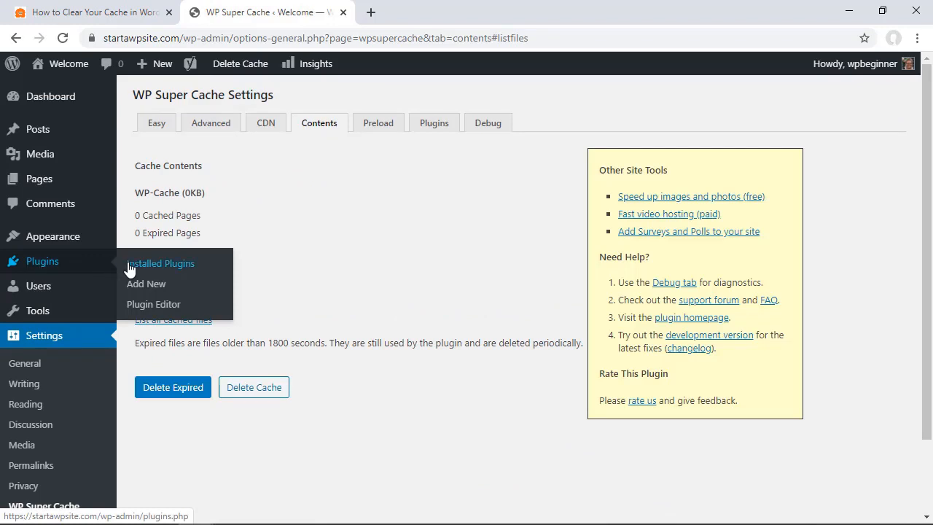
{"action": "left_click", "coordinate": [50, 97]}
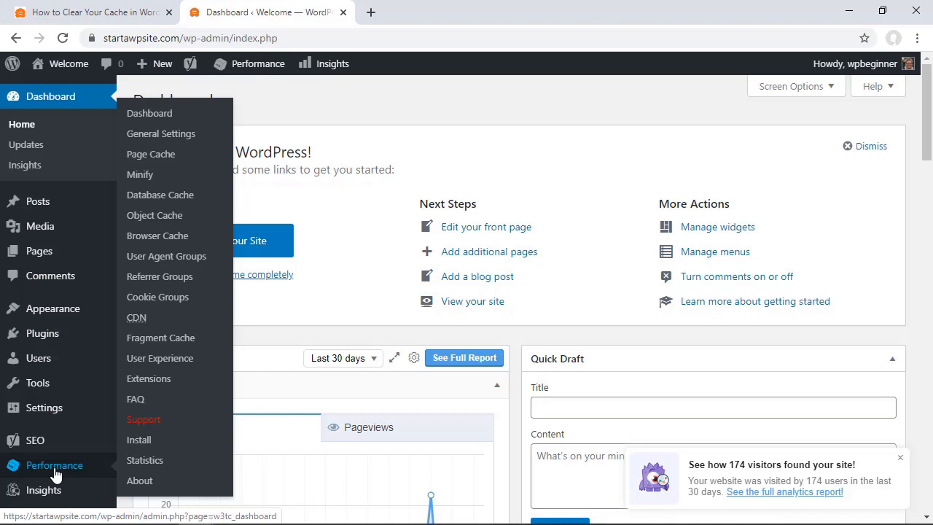
Step: Empty all W3 Total Cache caches from Performance > Dashboard and accept its terms of use
{"action": "left_click", "coordinate": [149, 113]}
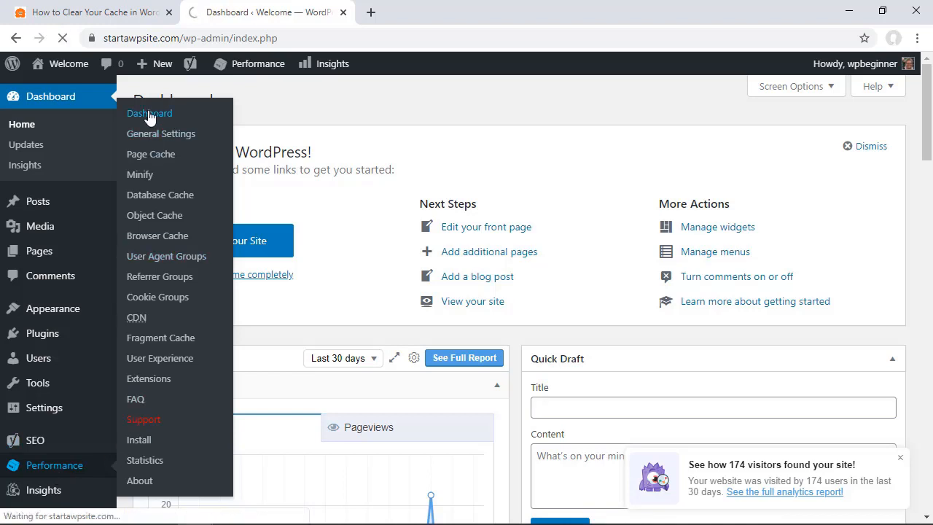
{"action": "left_click", "coordinate": [148, 114]}
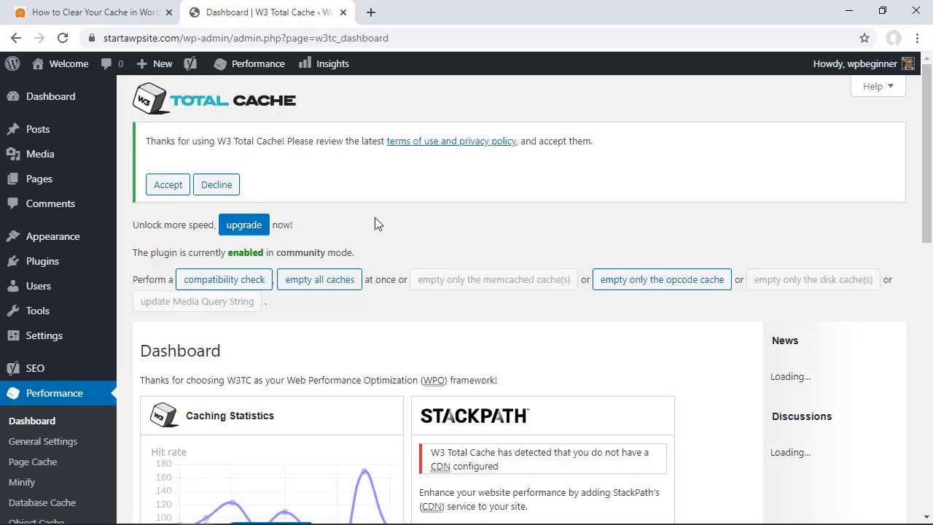
{"action": "scroll", "scroll_direction": "down", "scroll_amount": 3}
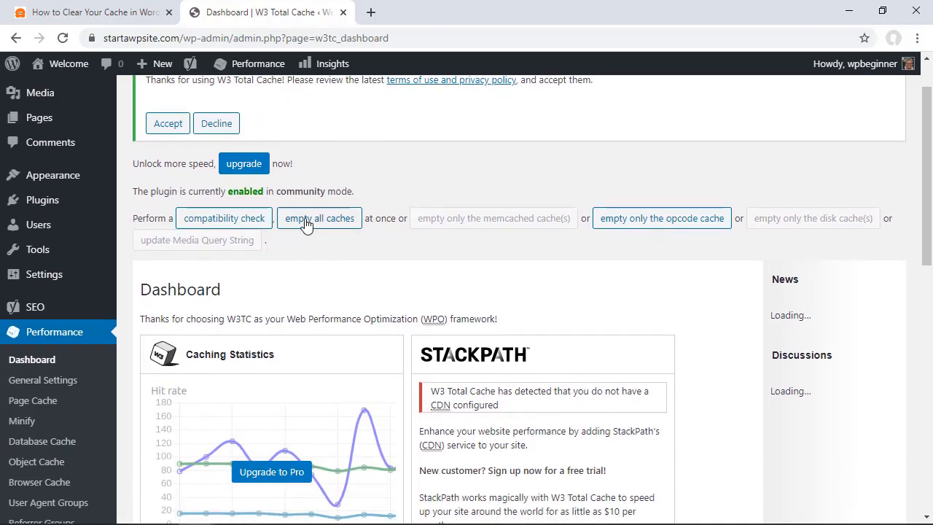
{"action": "left_click", "coordinate": [319, 219]}
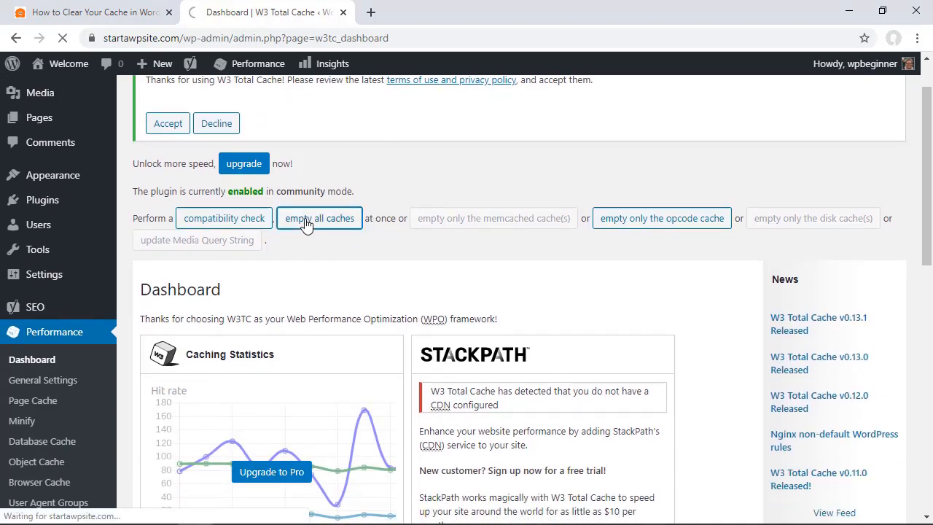
{"action": "left_click", "coordinate": [320, 219]}
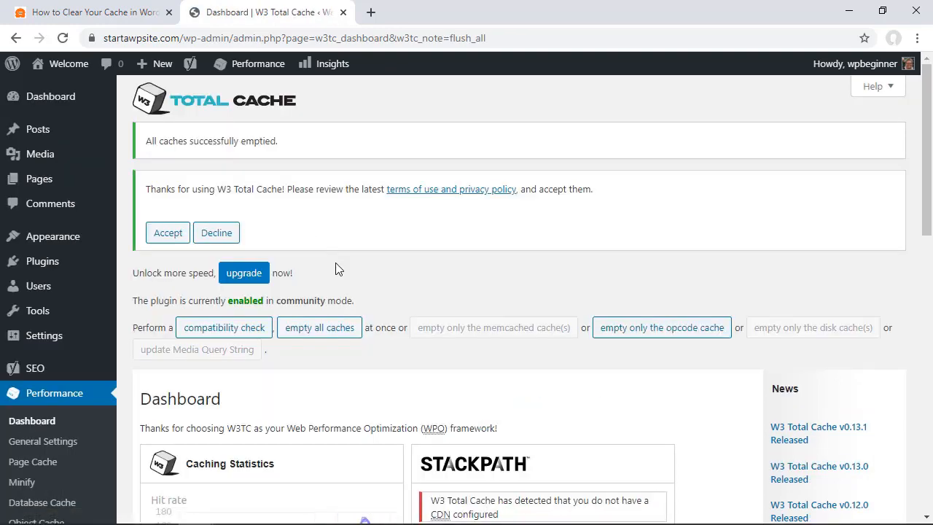
{"action": "left_click", "coordinate": [168, 233]}
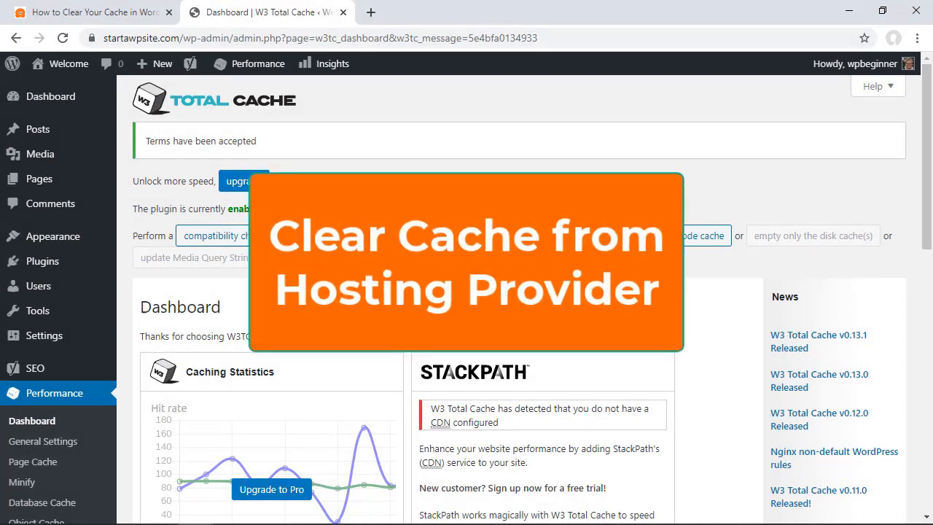
Step: Return to the WPBeginner guide at its WP Engine cache-purging section
{"action": "left_click", "coordinate": [90, 12]}
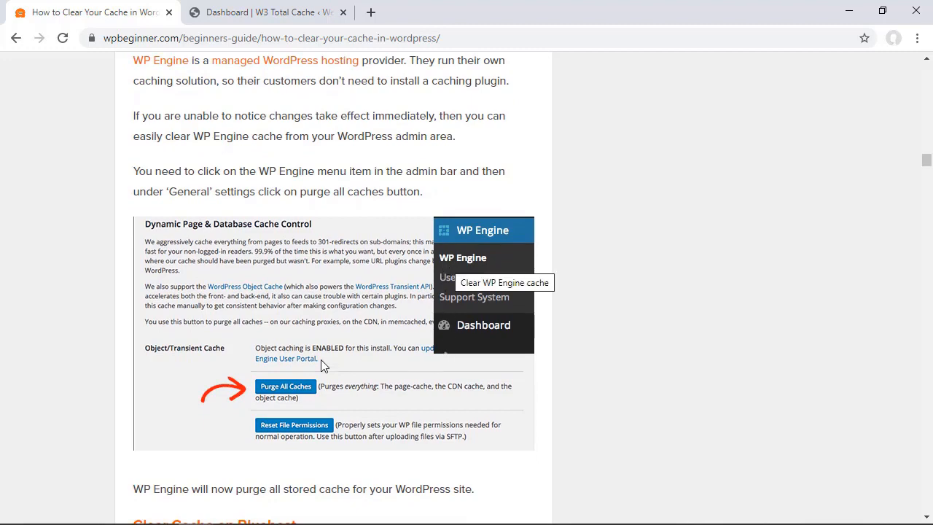
{"action": "mouse_move", "coordinate": [357, 388]}
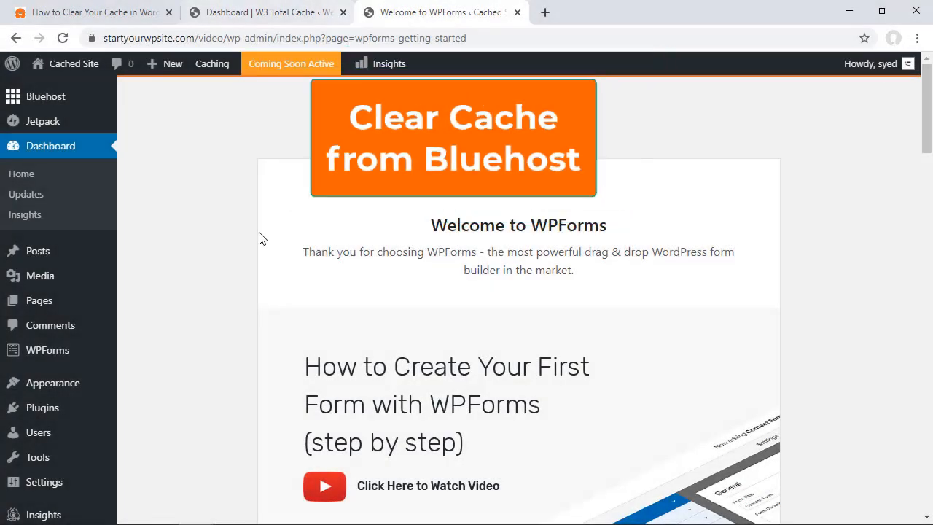
Step: Purge all cached content for the Bluehost site via the toolbar Caching menu
{"action": "left_click", "coordinate": [213, 64]}
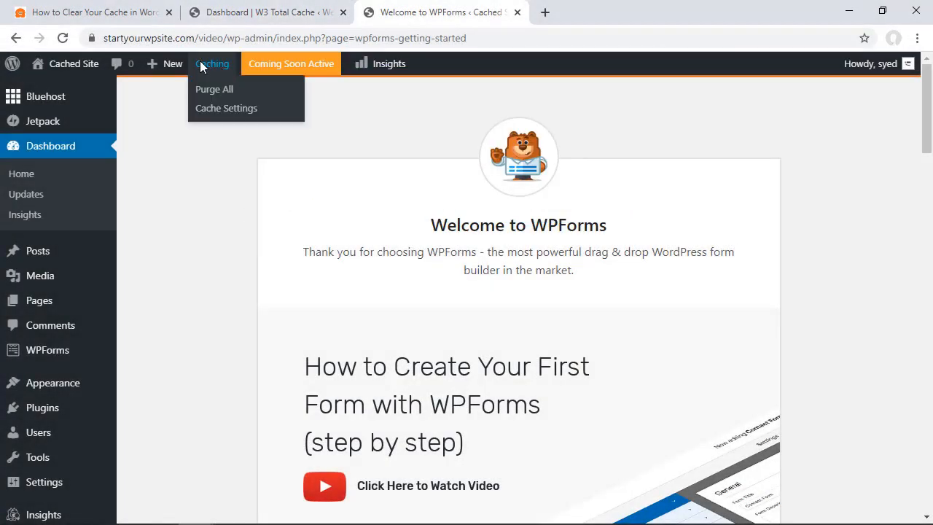
{"action": "mouse_move", "coordinate": [213, 80]}
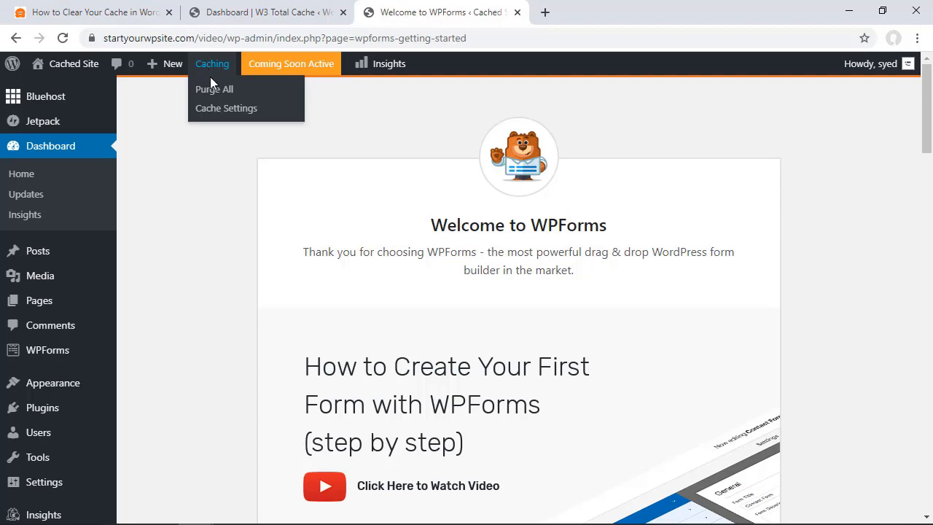
{"action": "left_click", "coordinate": [214, 89]}
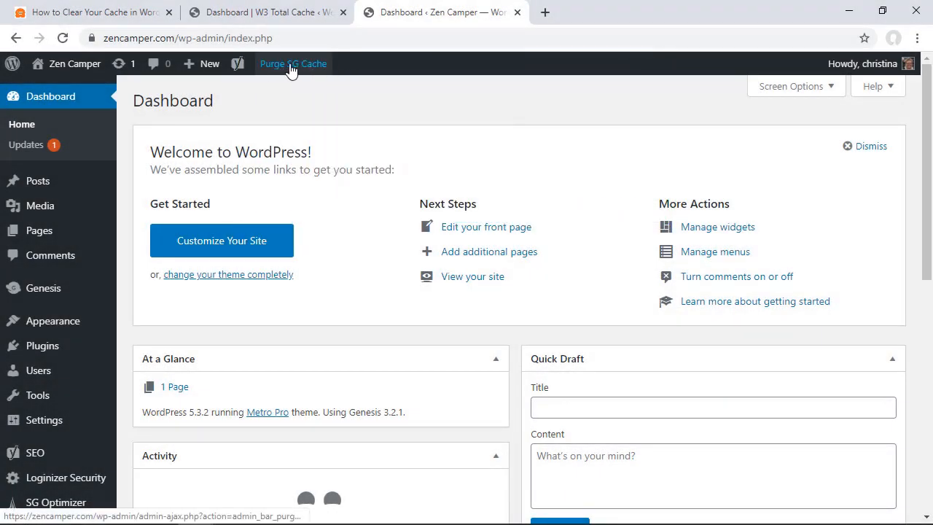
Step: Purge the SiteGround dynamic cache from the toolbar and again from SG Optimizer settings
{"action": "left_click", "coordinate": [293, 64]}
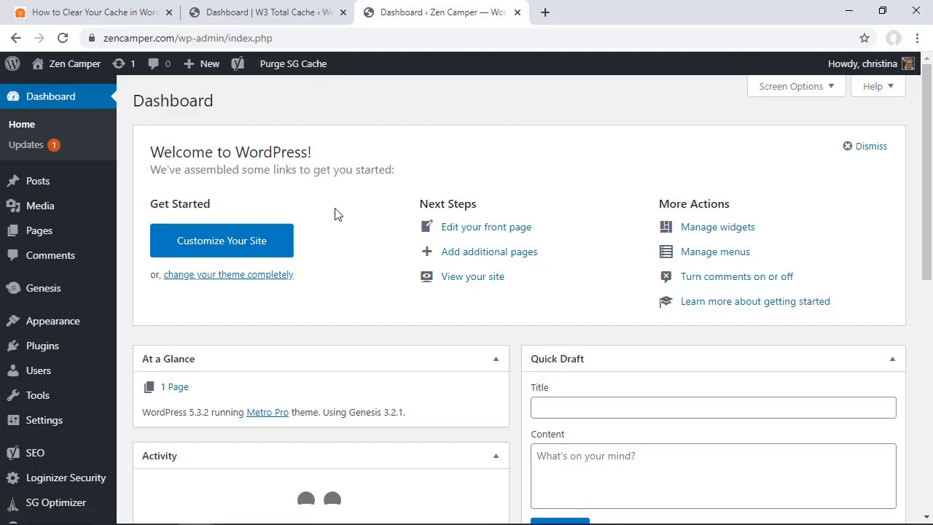
{"action": "mouse_move", "coordinate": [157, 406]}
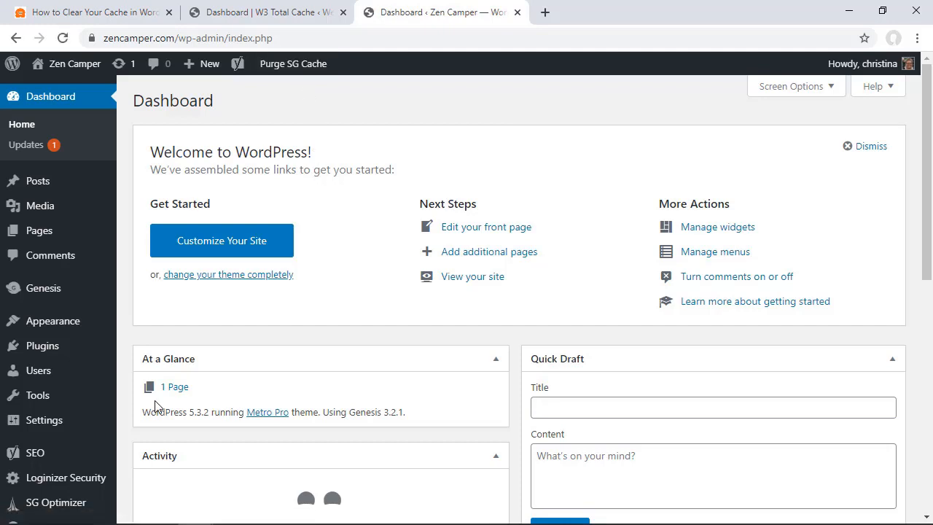
{"action": "scroll", "scroll_direction": "down", "scroll_amount": 3}
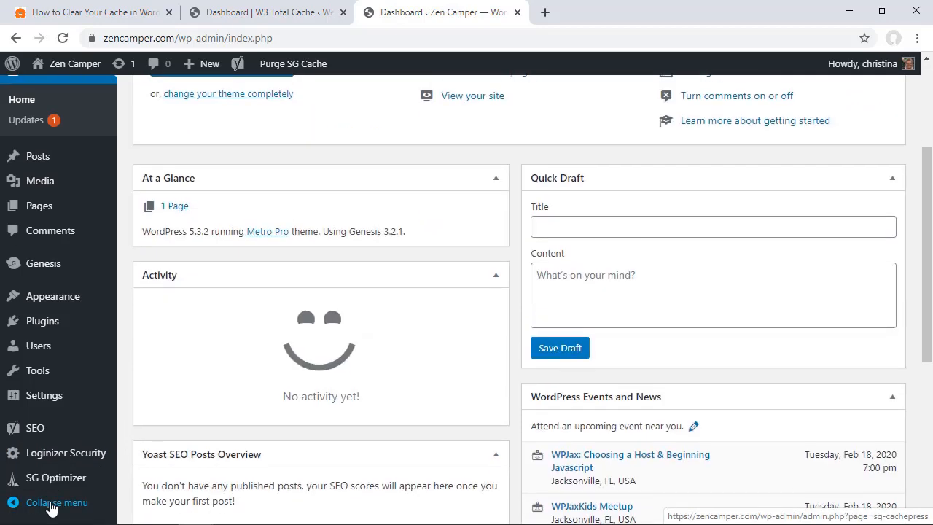
{"action": "left_click", "coordinate": [55, 479]}
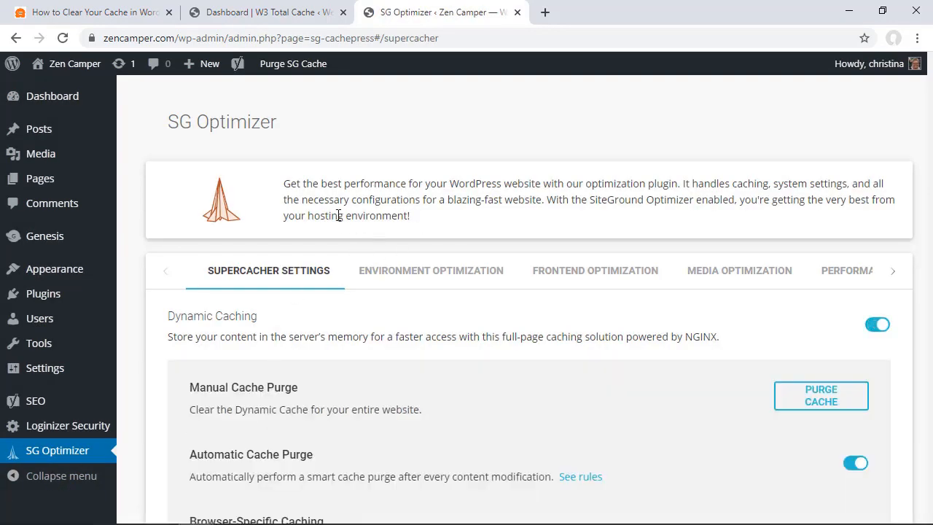
{"action": "scroll", "scroll_direction": "down", "scroll_amount": 3}
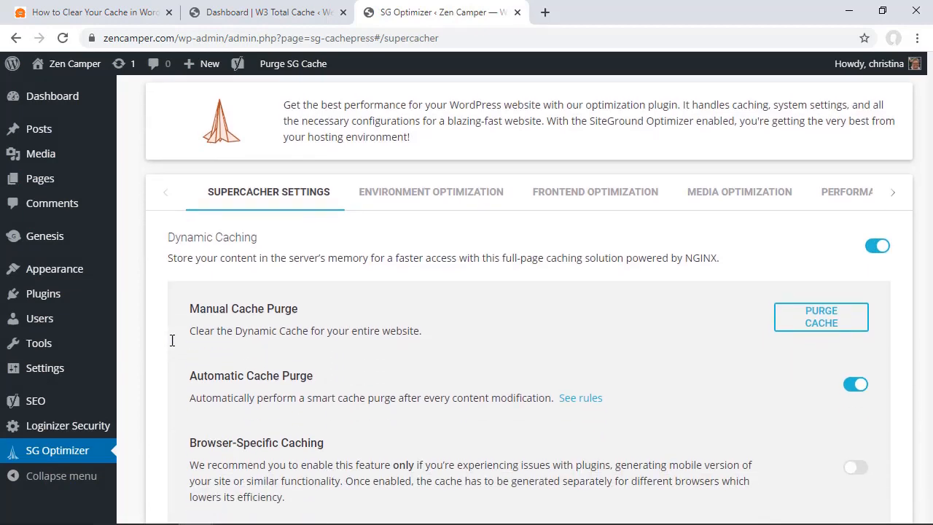
{"action": "scroll", "scroll_direction": "down", "scroll_amount": 3}
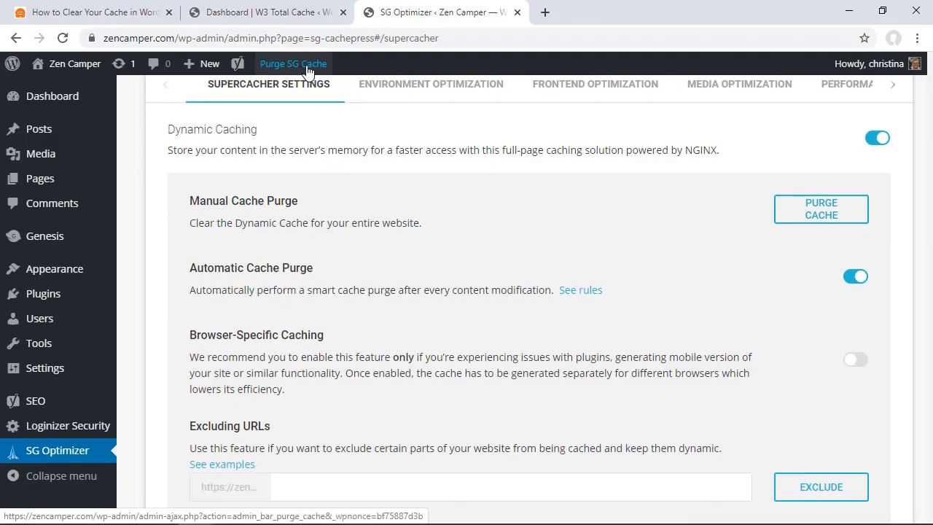
{"action": "left_click", "coordinate": [268, 11]}
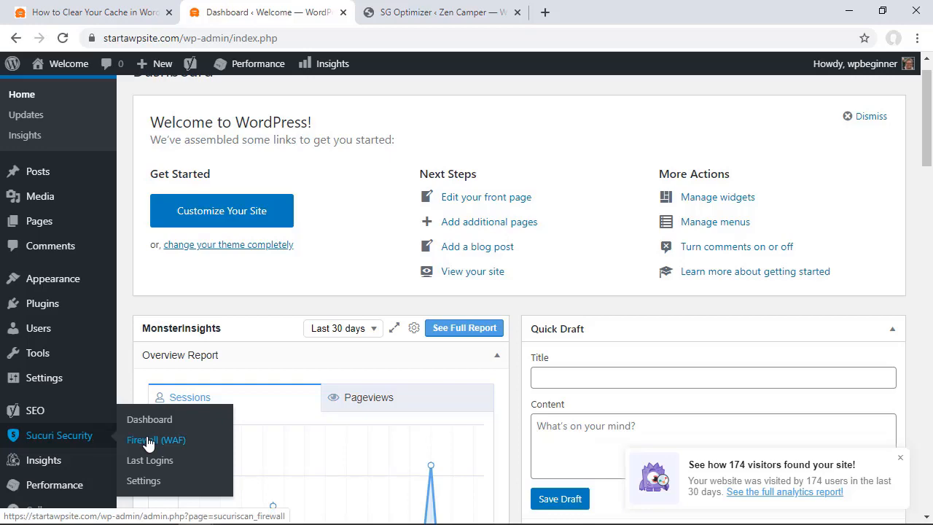
Step: Clear the Sucuri firewall cache from Sucuri Security > Firewall (WAF)
{"action": "left_click", "coordinate": [156, 441]}
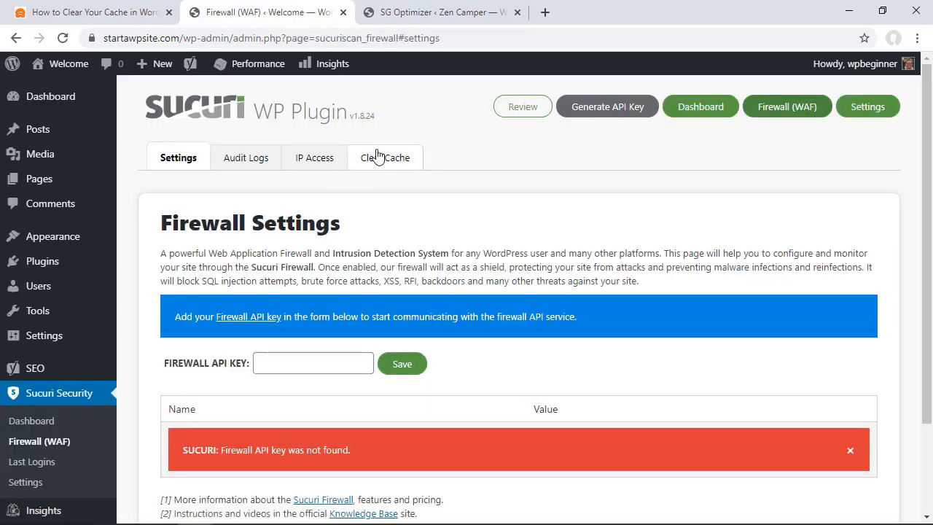
{"action": "left_click", "coordinate": [385, 158]}
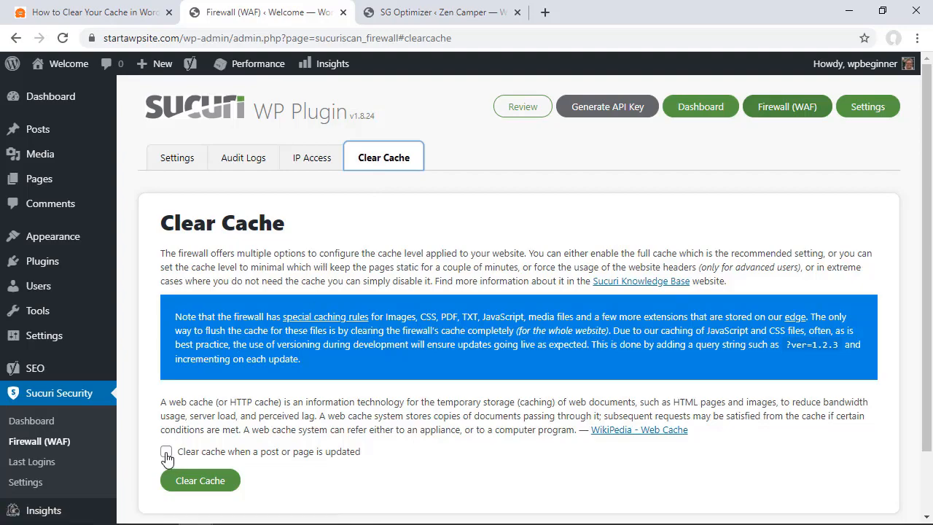
{"action": "left_click", "coordinate": [265, 12]}
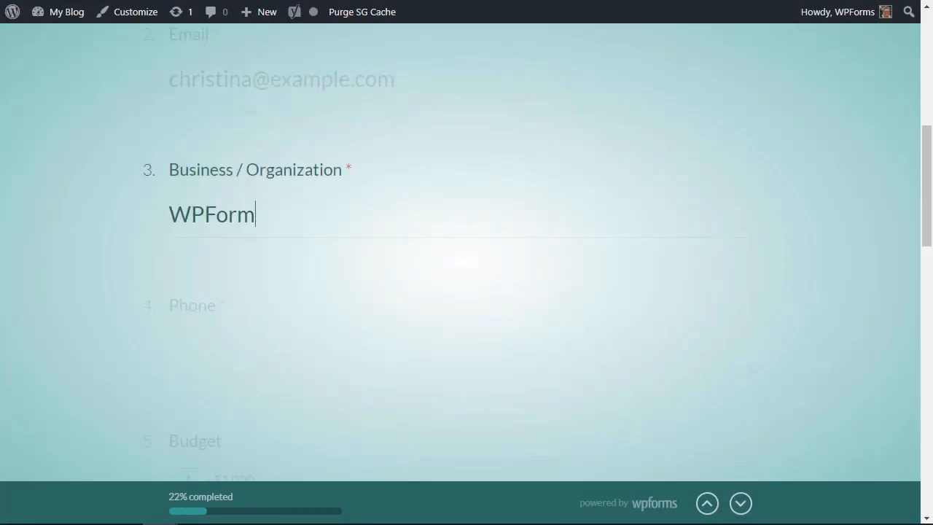
Step: View the Constant Contact marketing integration in WPForms, then start entering wpforms.com in a new tab
{"action": "scroll", "scroll_direction": "down", "scroll_amount": 3}
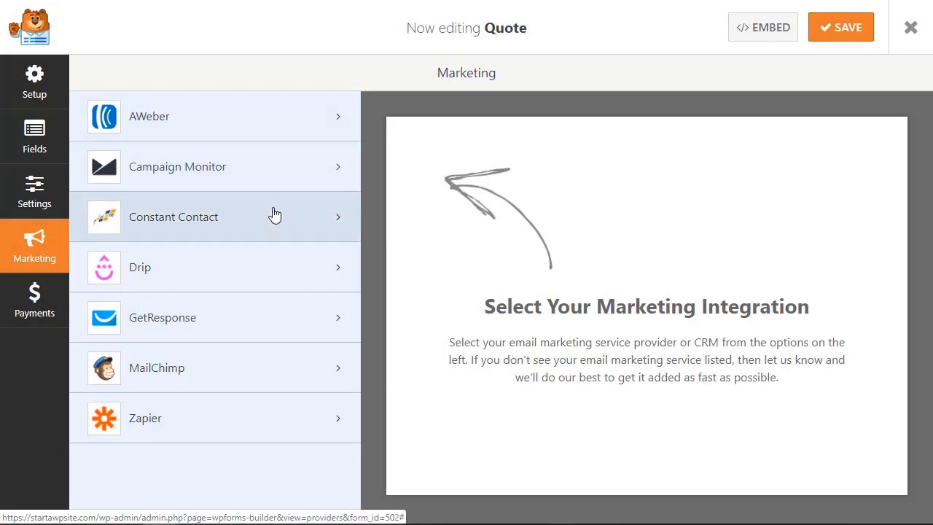
{"action": "left_click", "coordinate": [35, 300]}
{"action": "type", "text": "wpform"}
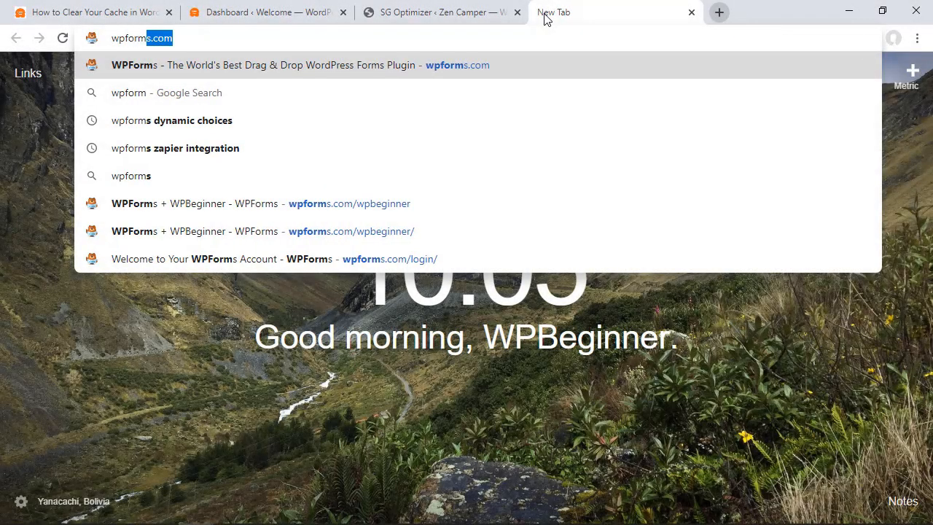
{"action": "type", "text": "/"}
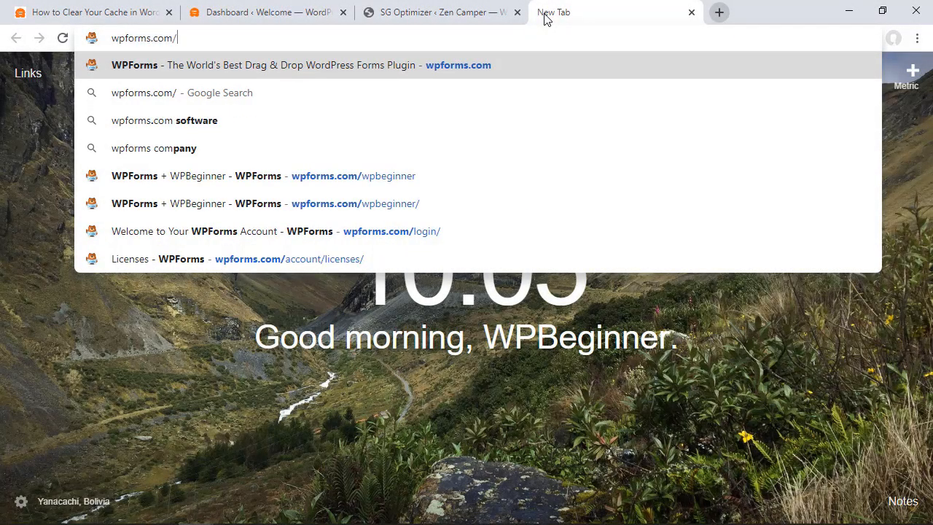